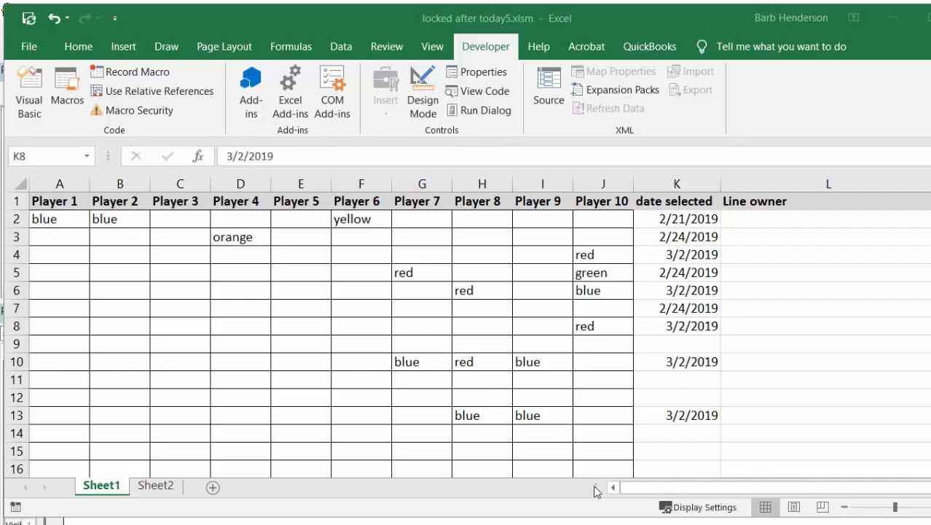
mouse_move(120, 223)
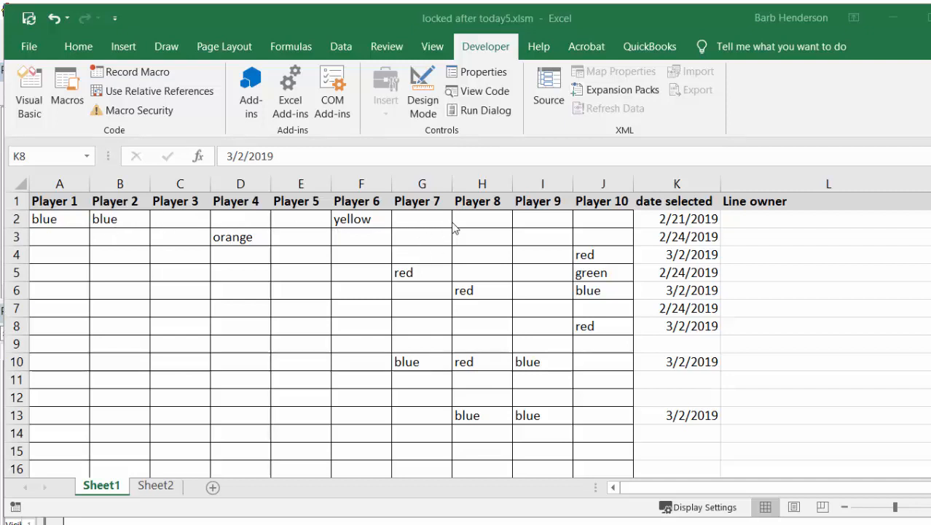
mouse_move(517, 246)
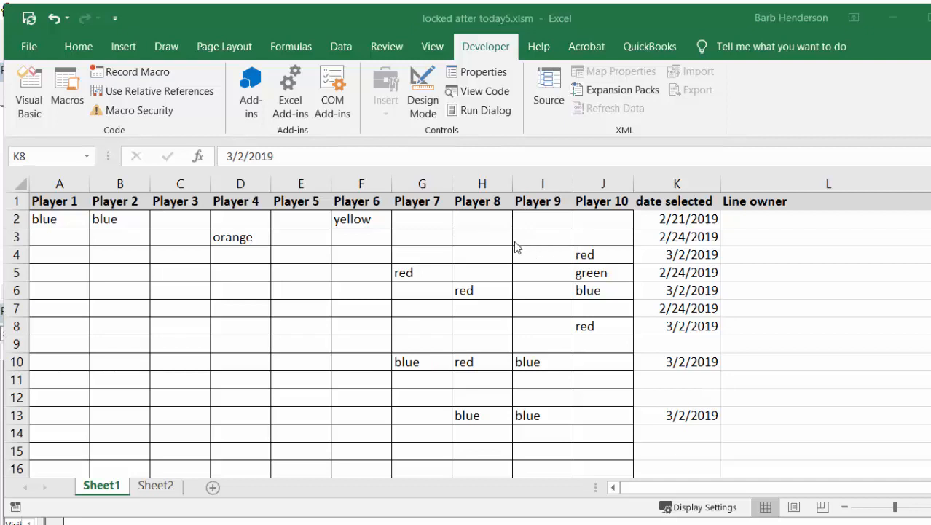
mouse_move(155, 232)
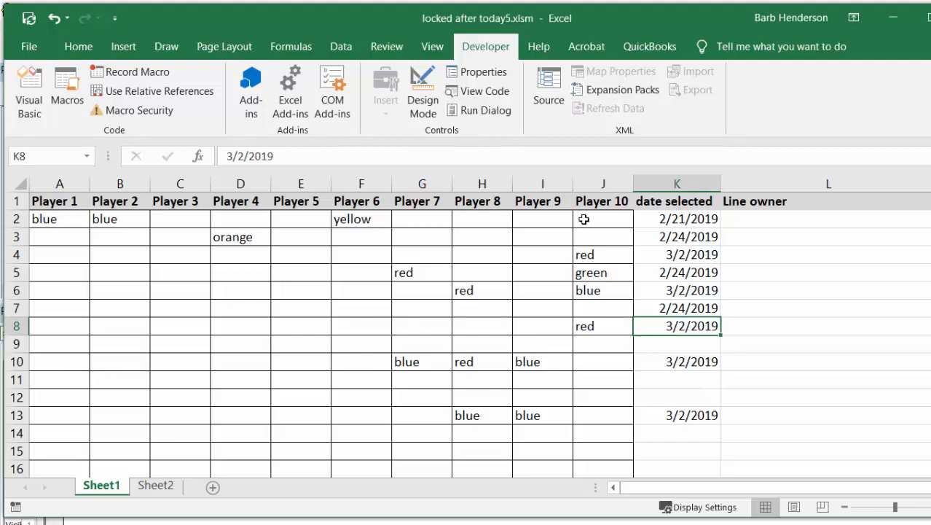
Try setting row 2's Player 10 and Player 5 cells; protection blocks the changes.
left_click(602, 219)
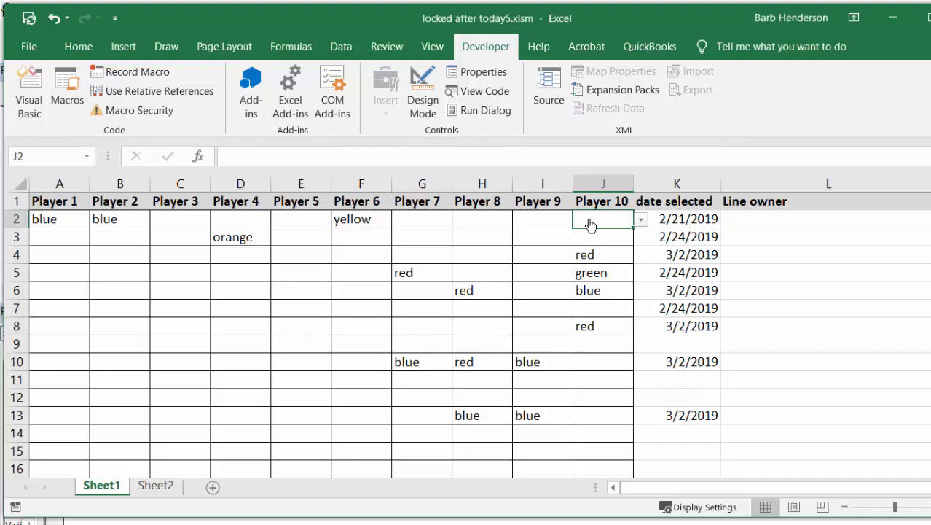
left_click(639, 219)
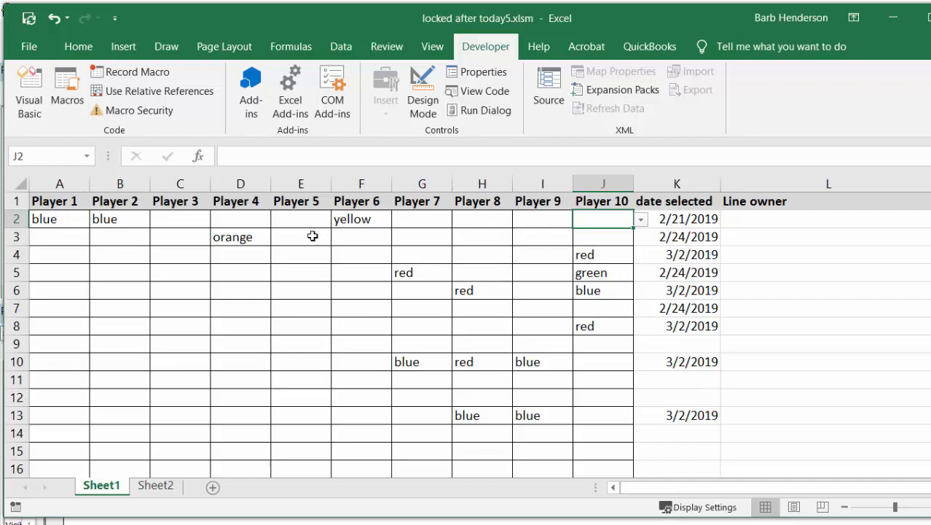
mouse_move(299, 221)
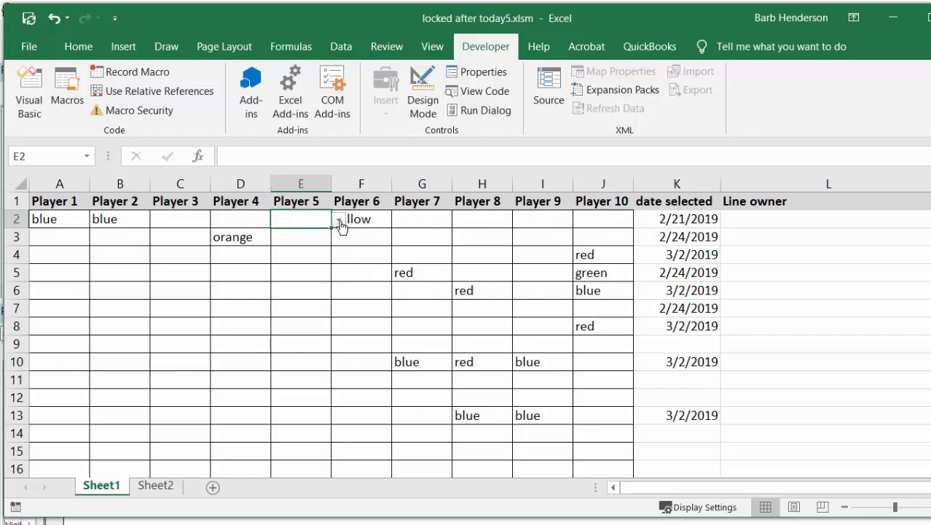
left_click(339, 220)
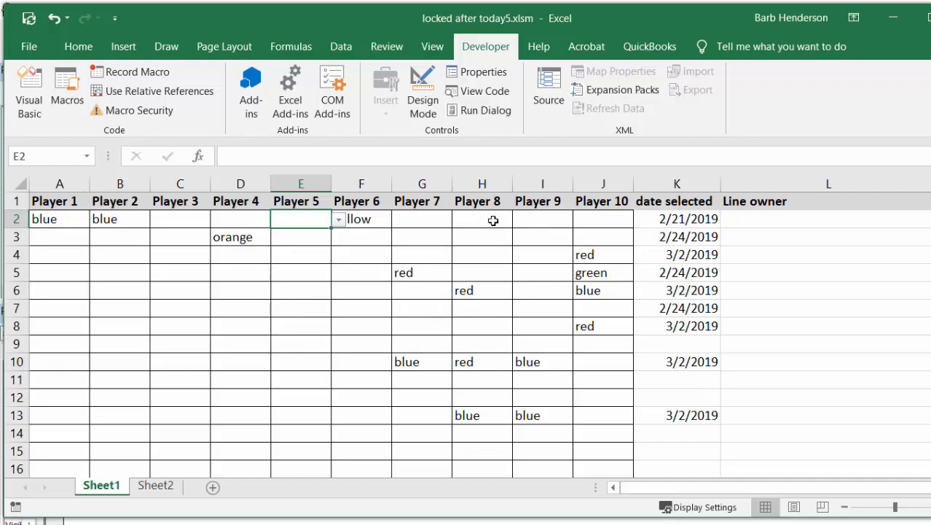
left_click(337, 219)
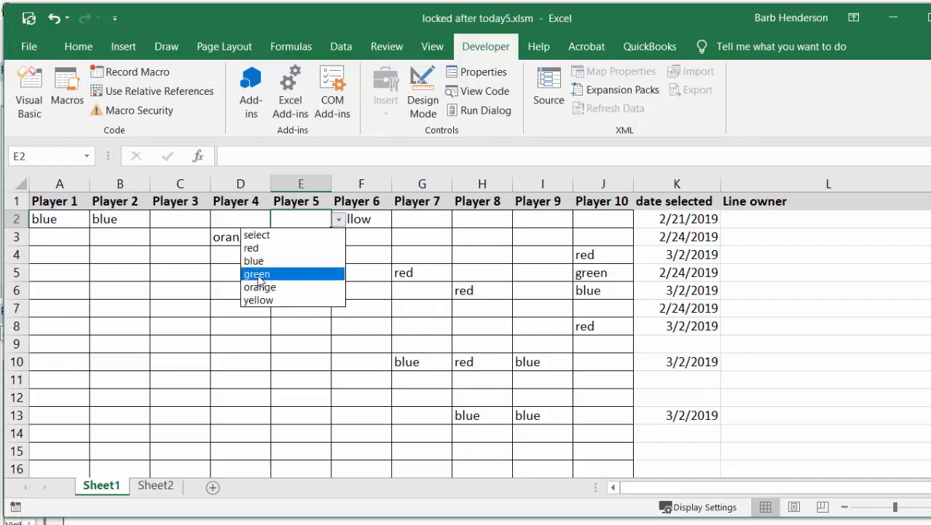
left_click(255, 273)
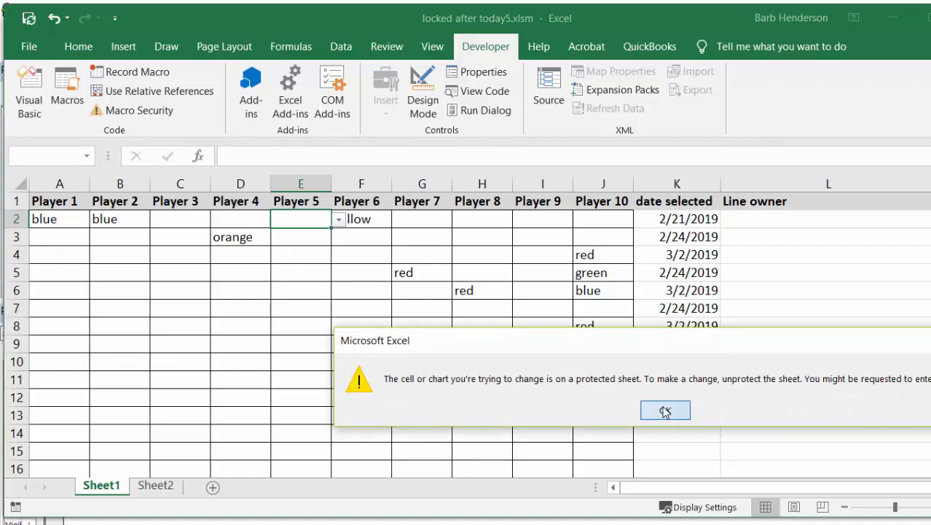
left_click(664, 409)
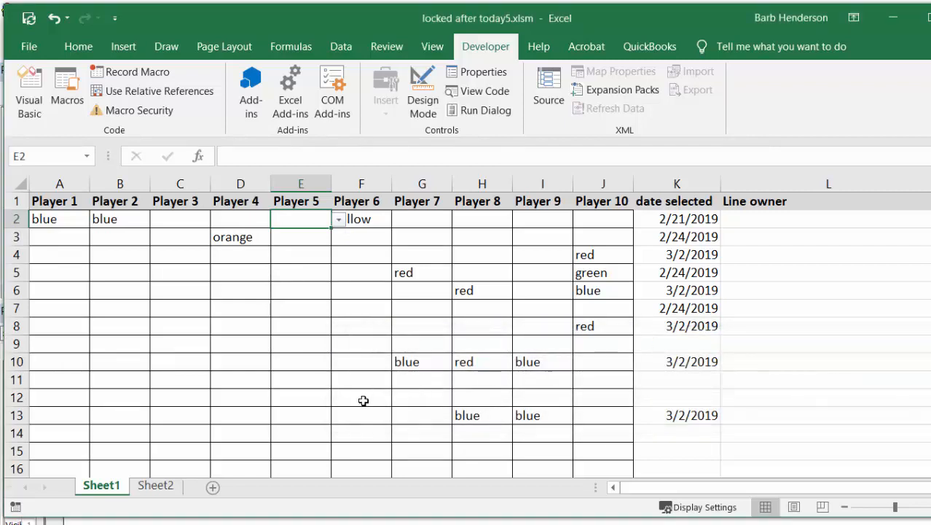
mouse_move(289, 398)
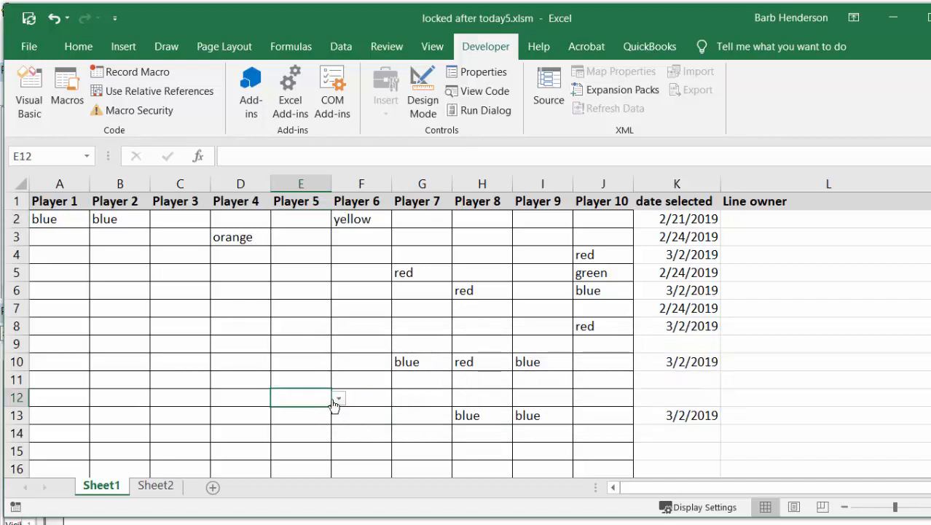
Fill row 12 with green for Player 5, blue for Player 8, green for Player 6.
left_click(338, 398)
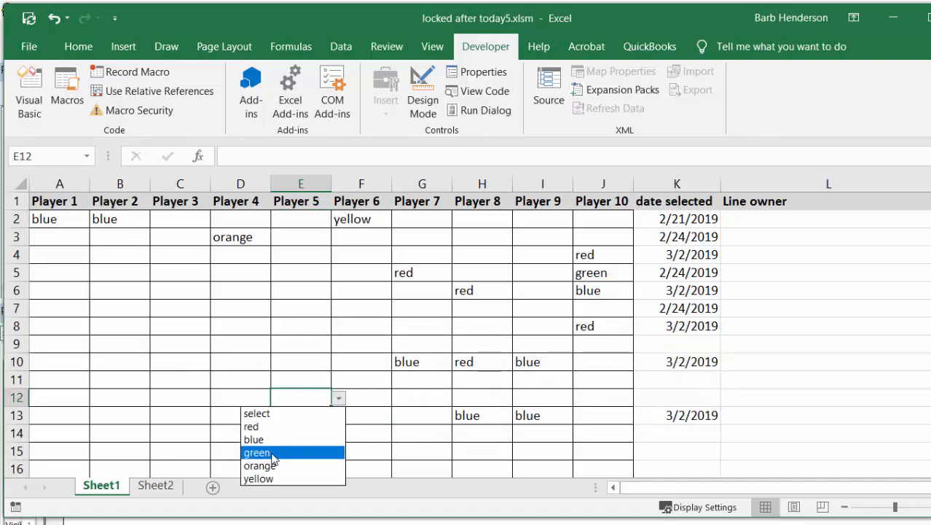
left_click(256, 452)
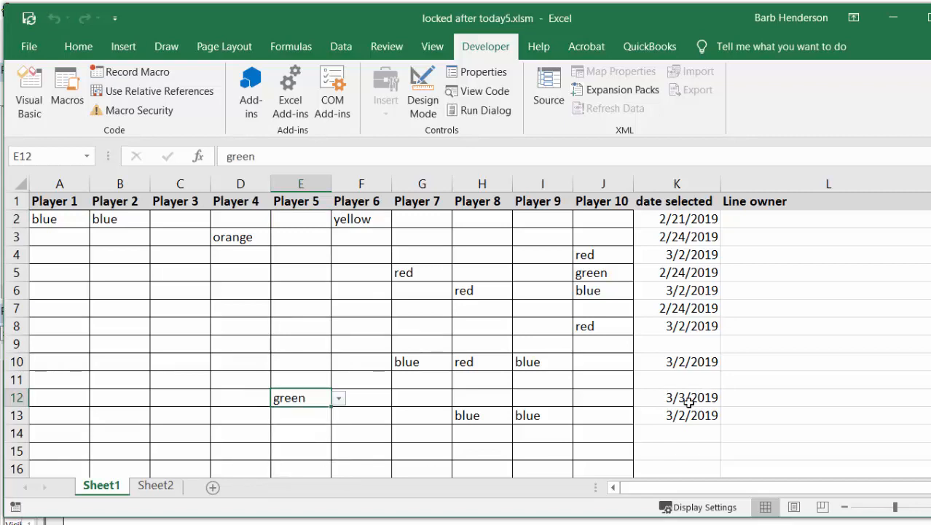
mouse_move(714, 397)
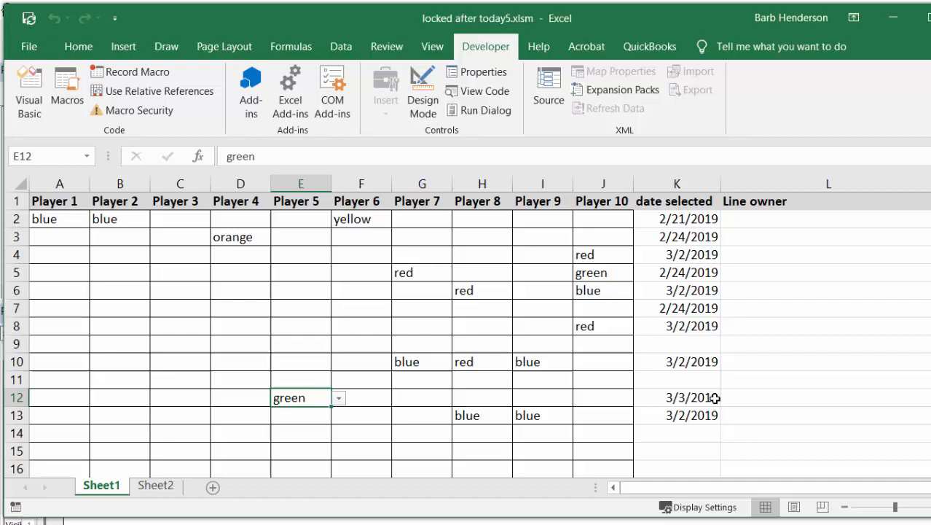
left_click(482, 398)
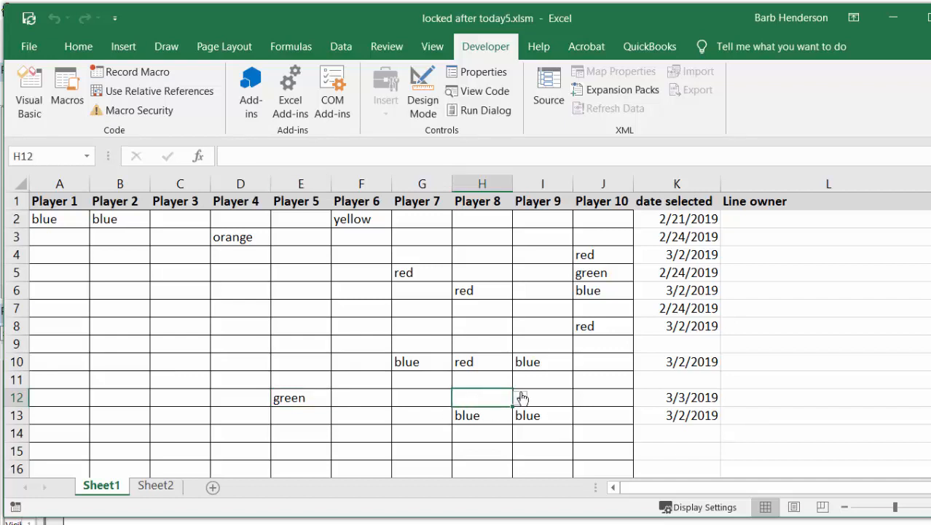
left_click(519, 397)
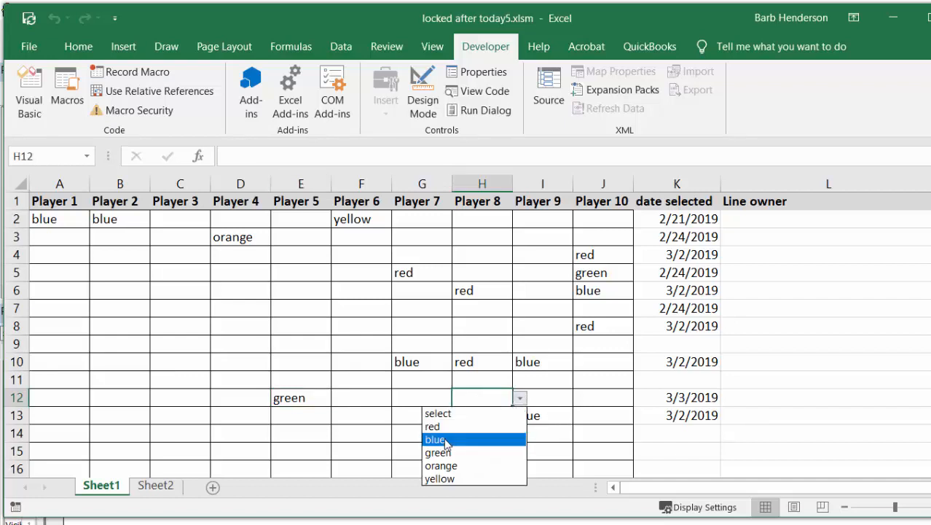
left_click(434, 439)
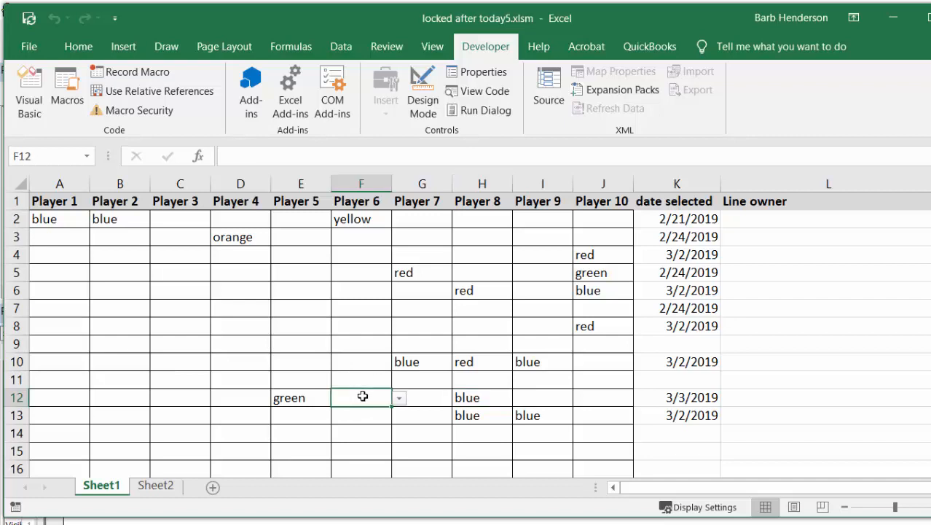
left_click(399, 397)
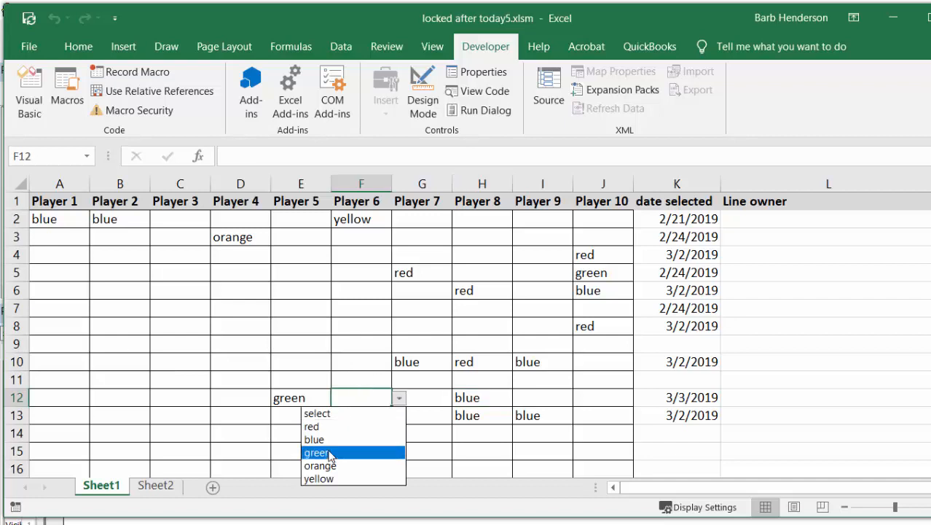
left_click(317, 453)
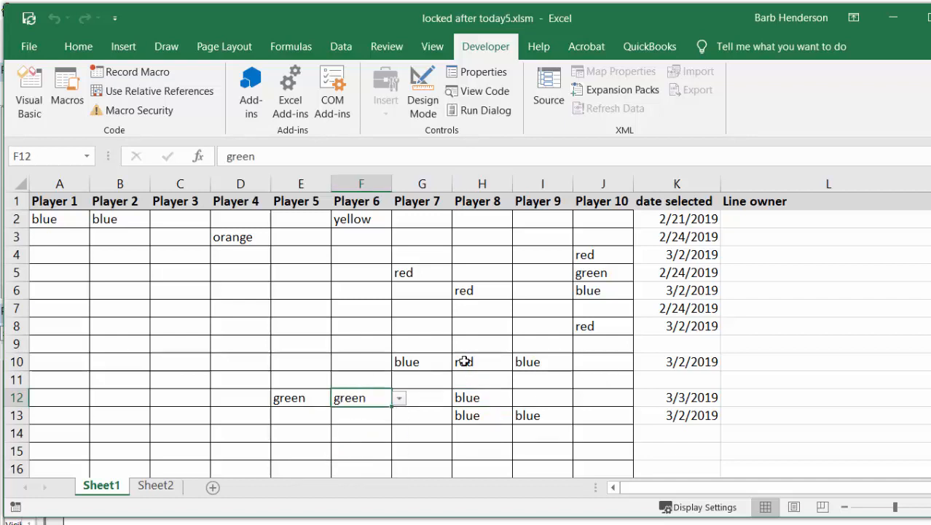
left_click(520, 361)
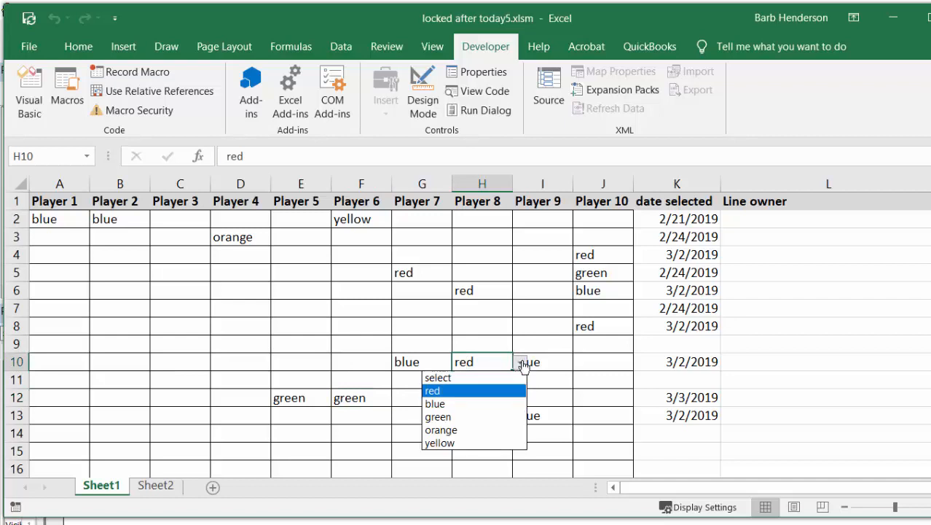
left_click(435, 403)
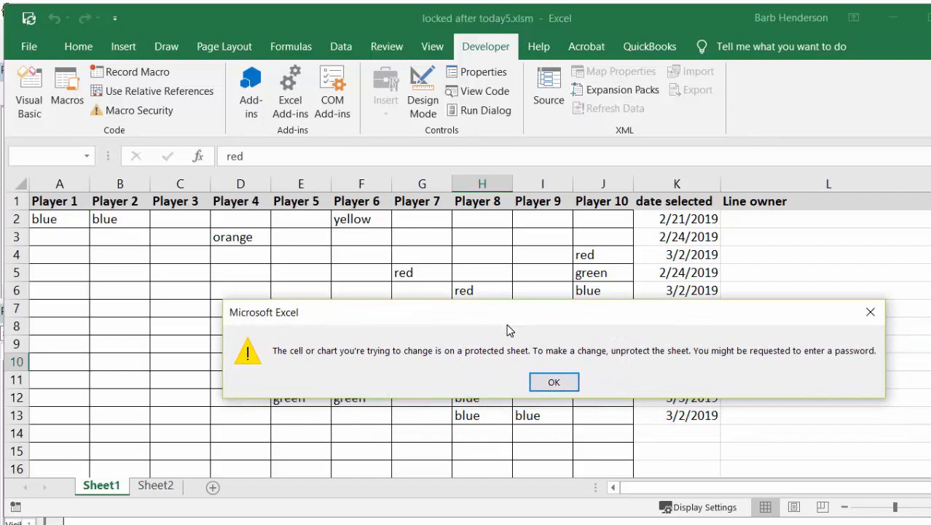
left_click(553, 381)
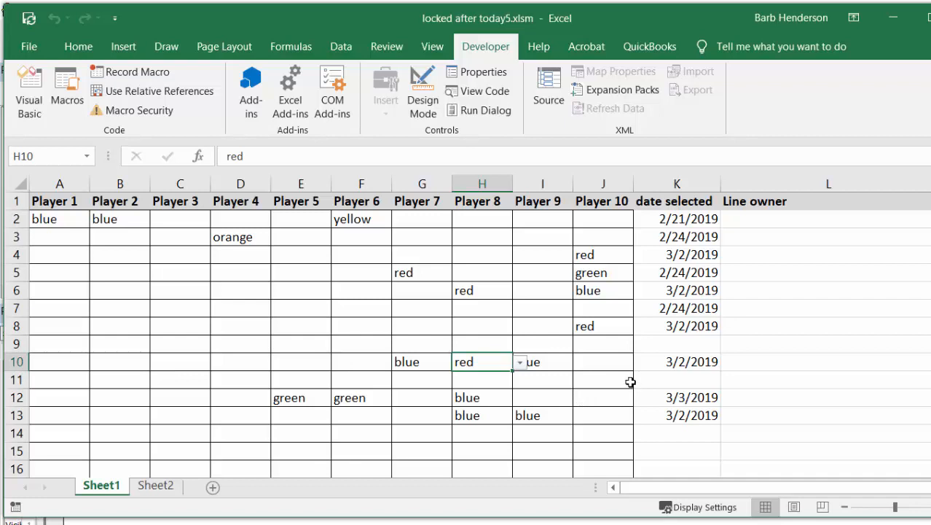
mouse_move(635, 378)
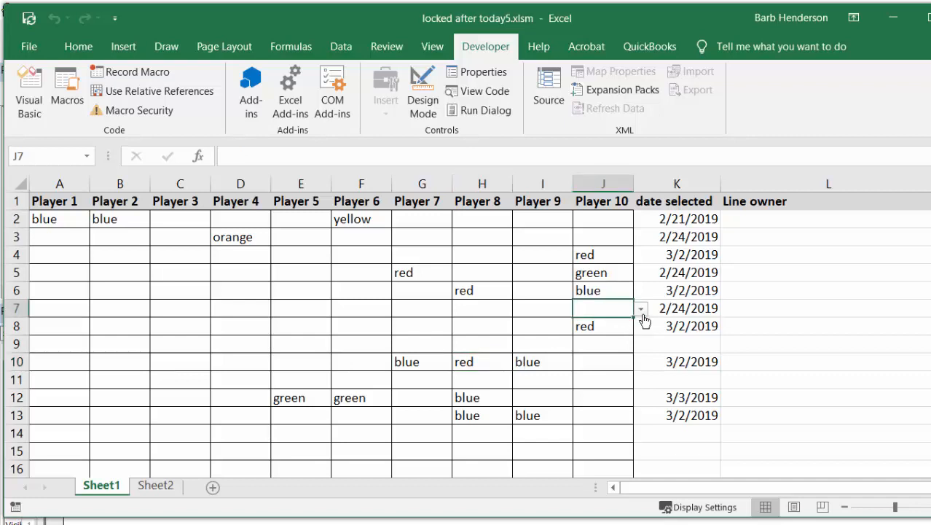
left_click(640, 307)
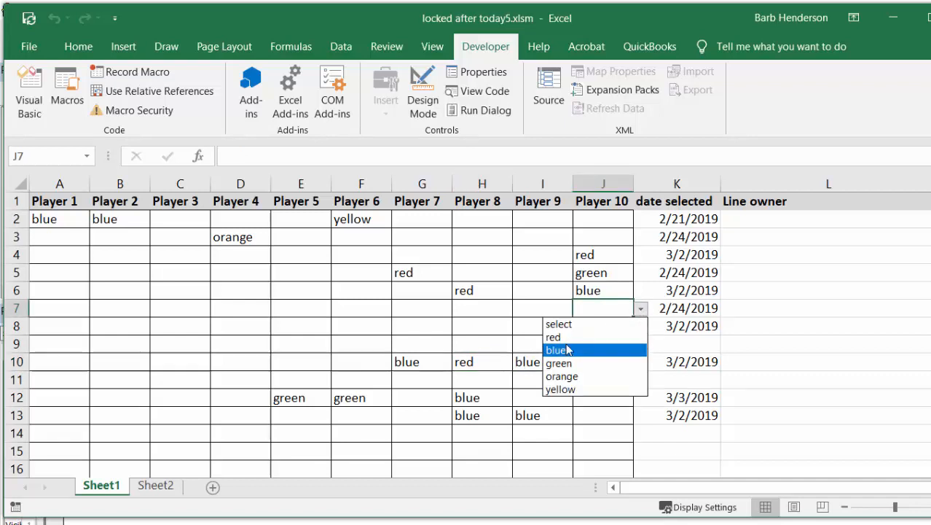
left_click(556, 350)
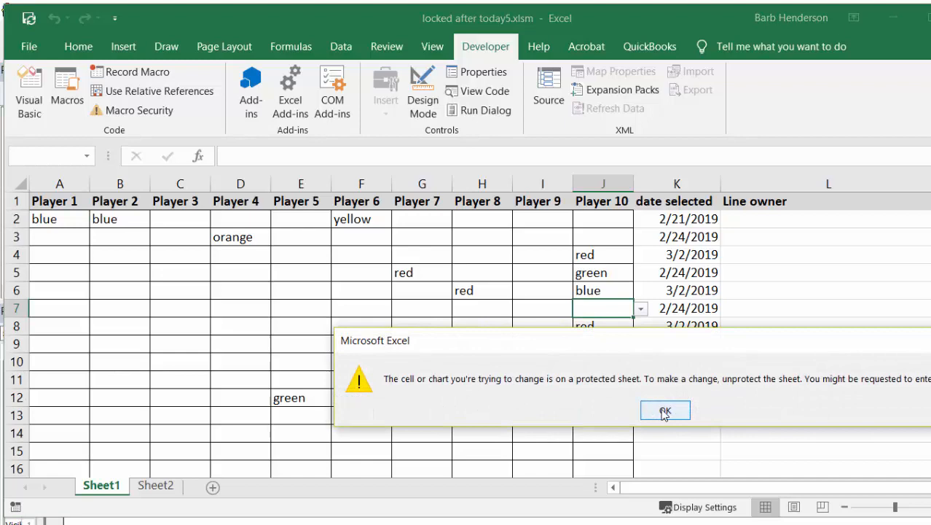
left_click(664, 410)
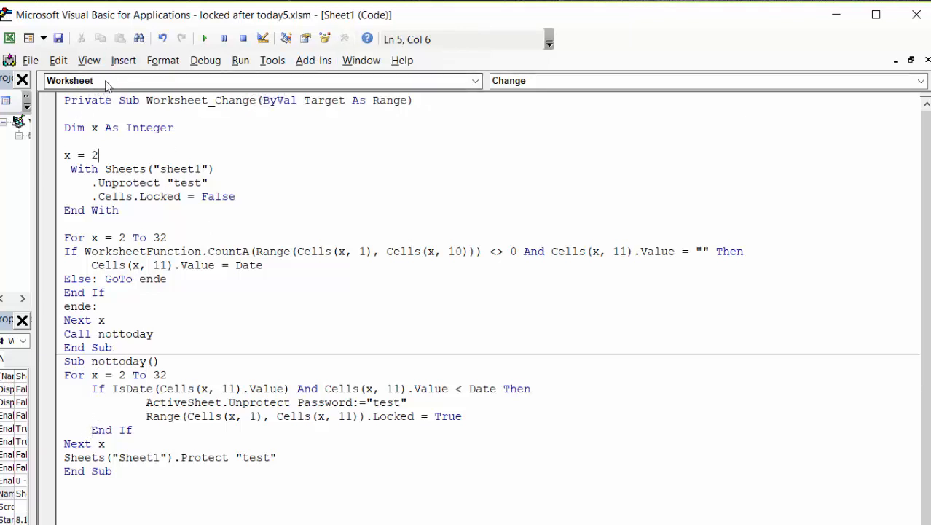
mouse_move(558, 84)
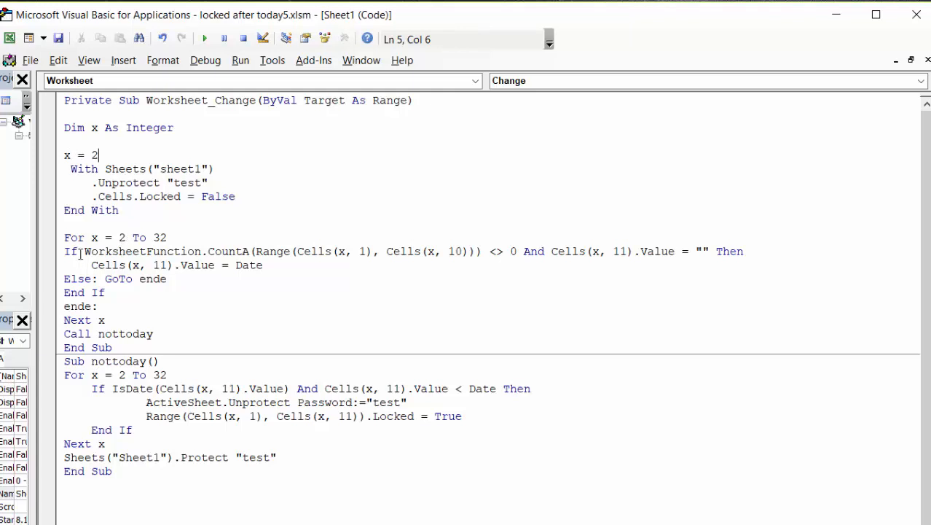
mouse_move(68, 232)
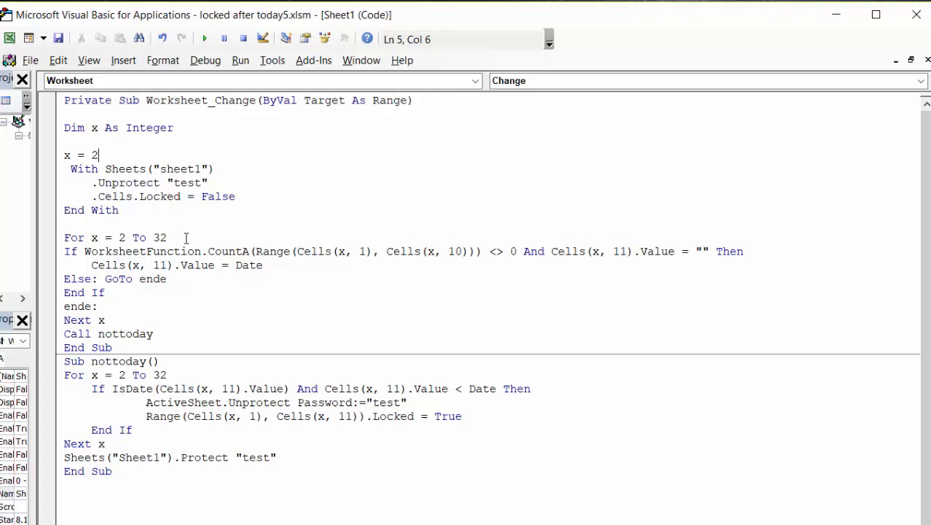
mouse_move(126, 257)
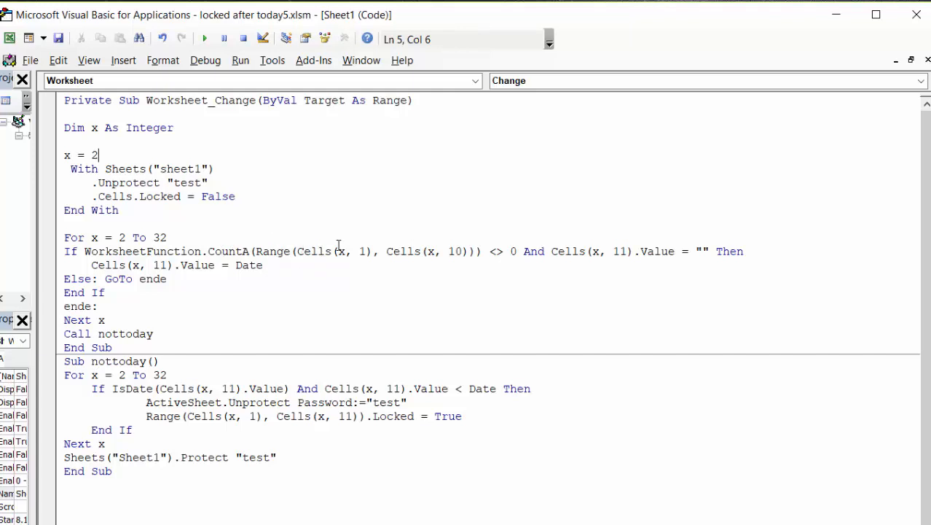
mouse_move(502, 263)
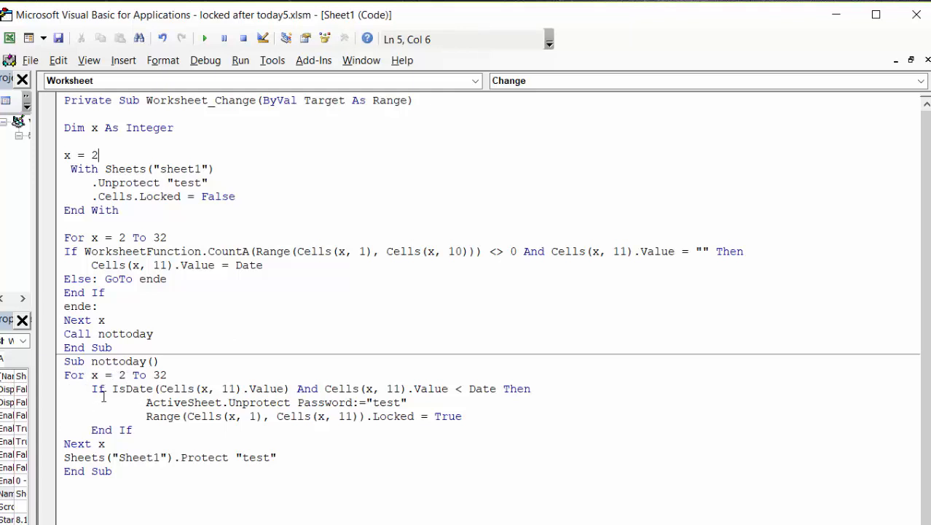
mouse_move(190, 375)
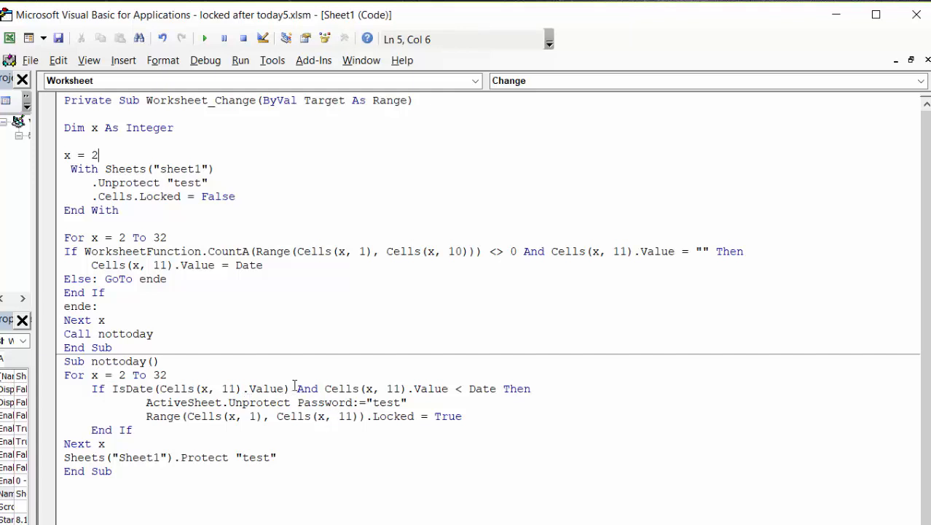
mouse_move(340, 402)
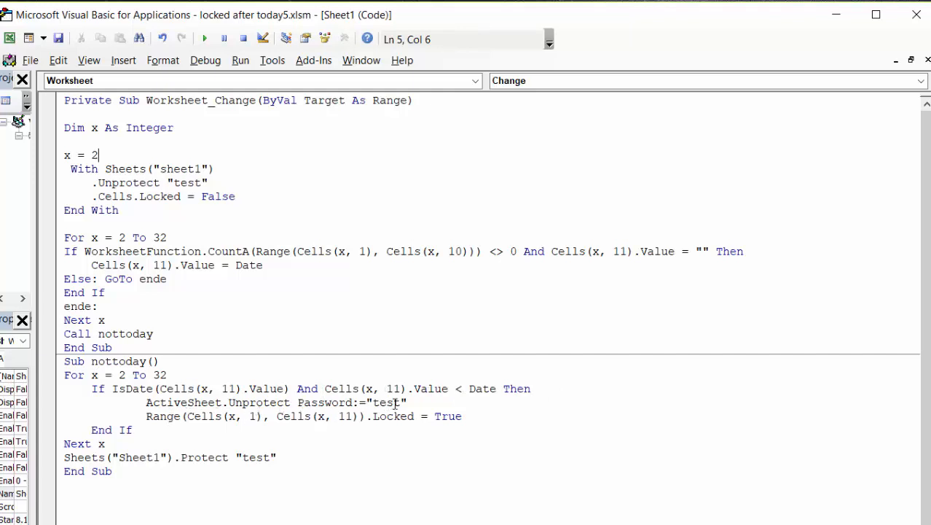
mouse_move(237, 421)
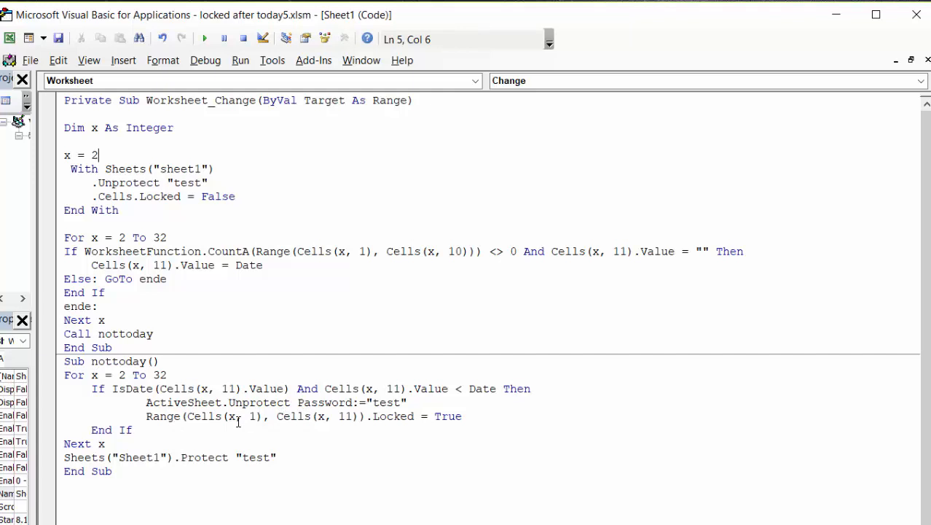
mouse_move(426, 402)
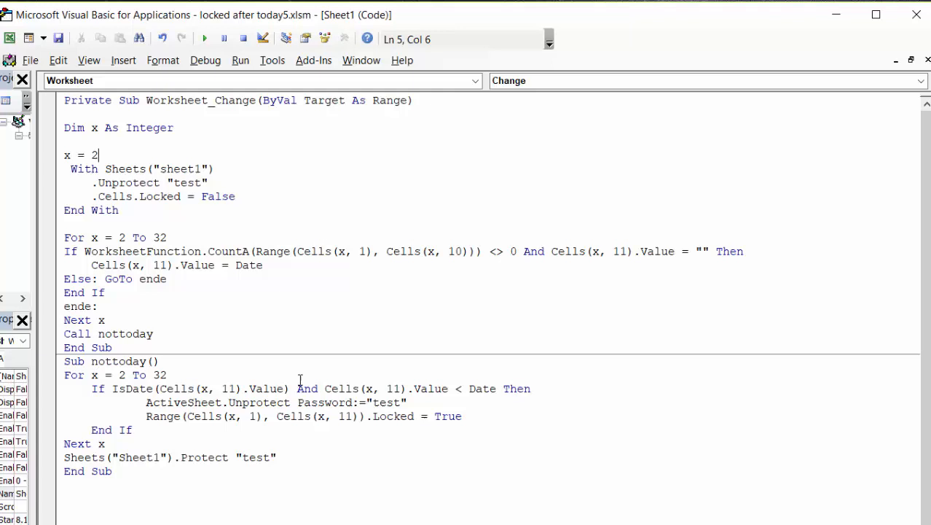
mouse_move(463, 384)
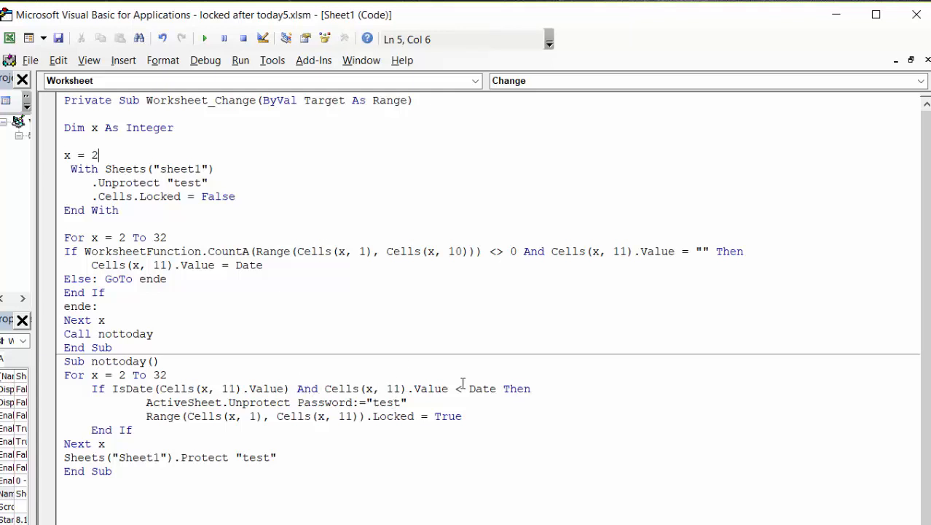